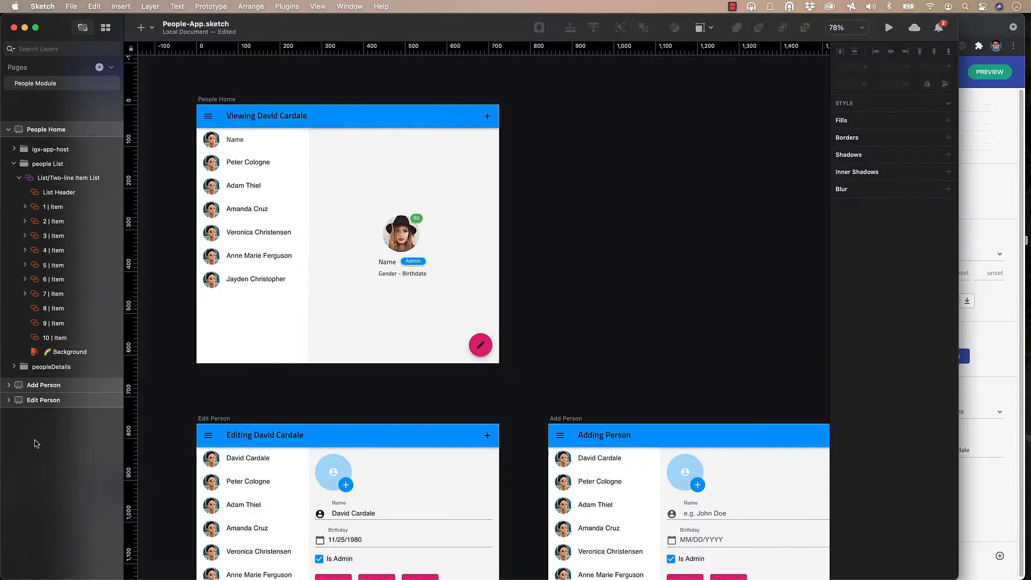
# Select the people List group and bring up the Insert list.
pyautogui.click(48, 163)
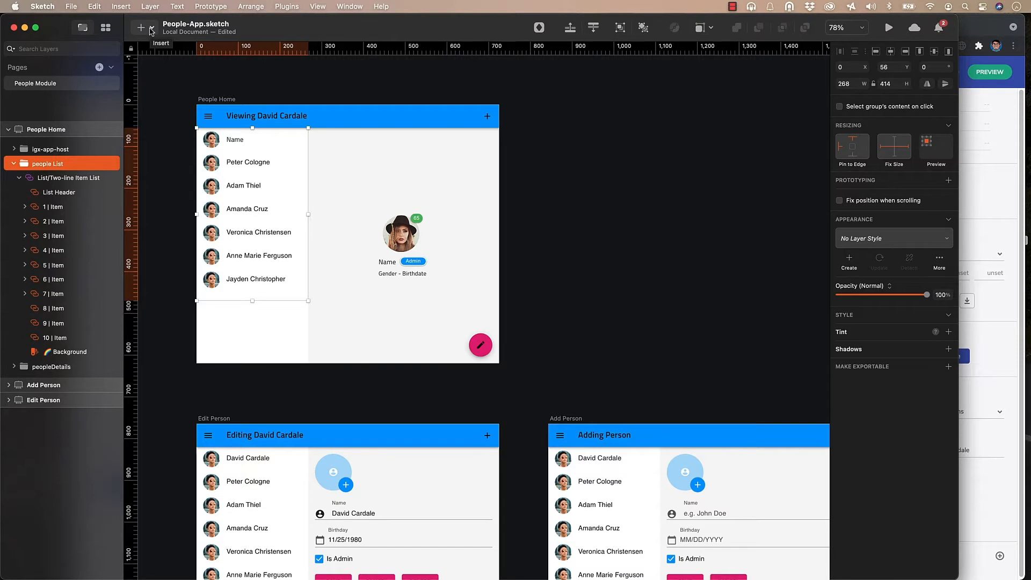
pyautogui.click(140, 28)
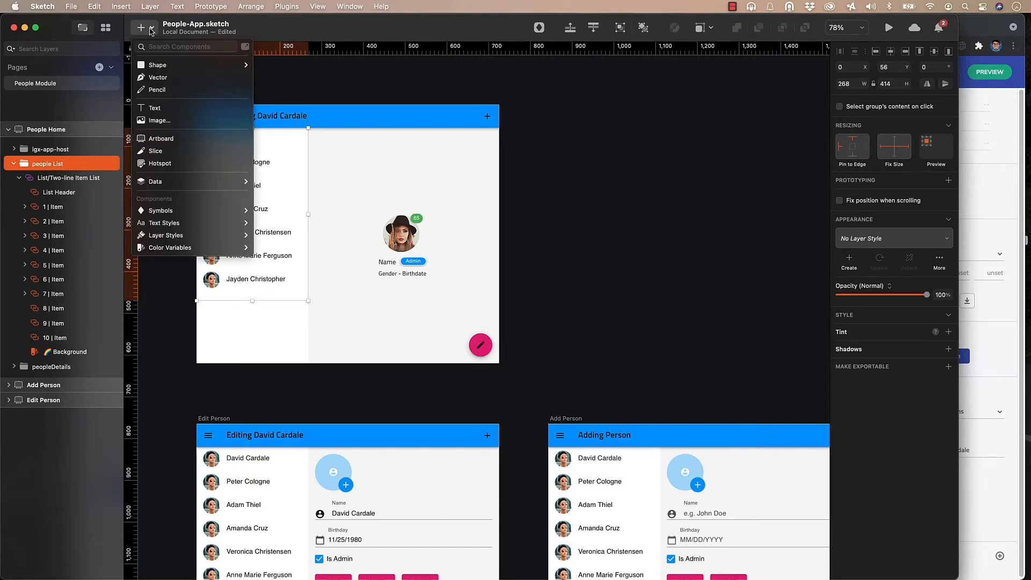
pyautogui.moveTo(191, 209)
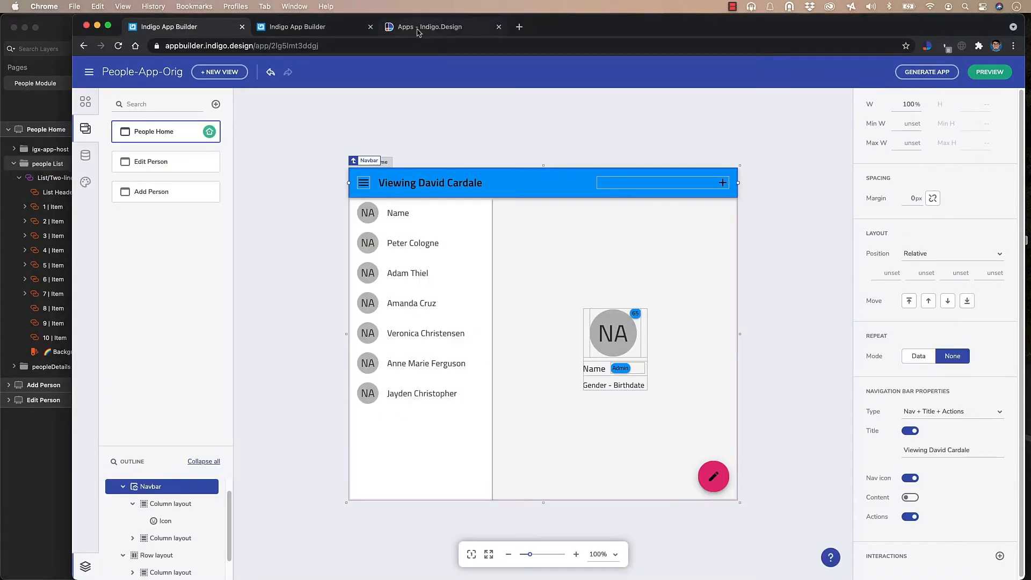
# Switch to the Indigo.Design apps workspace and show the Getting Started downloads.
pyautogui.click(432, 27)
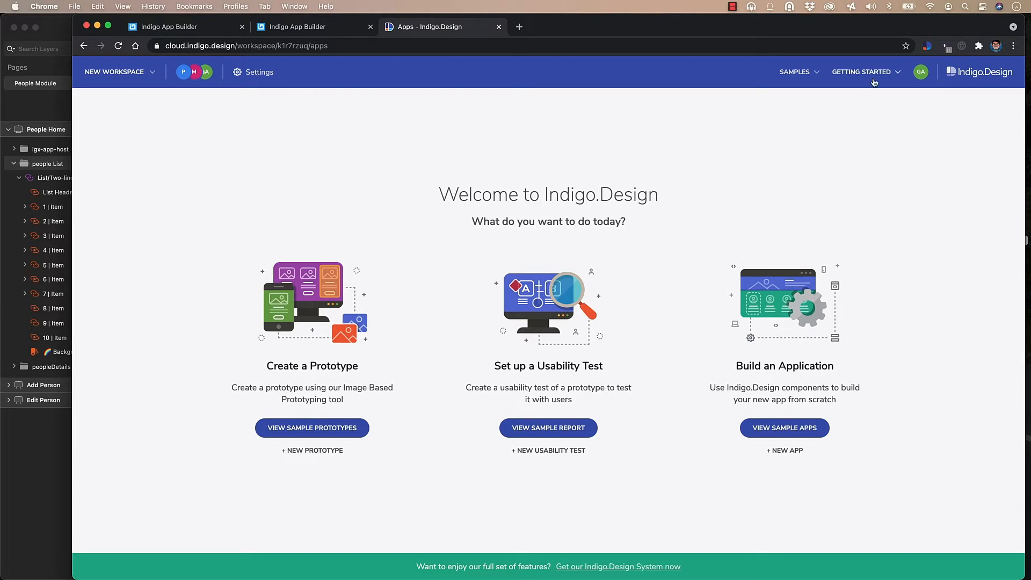
pyautogui.click(863, 72)
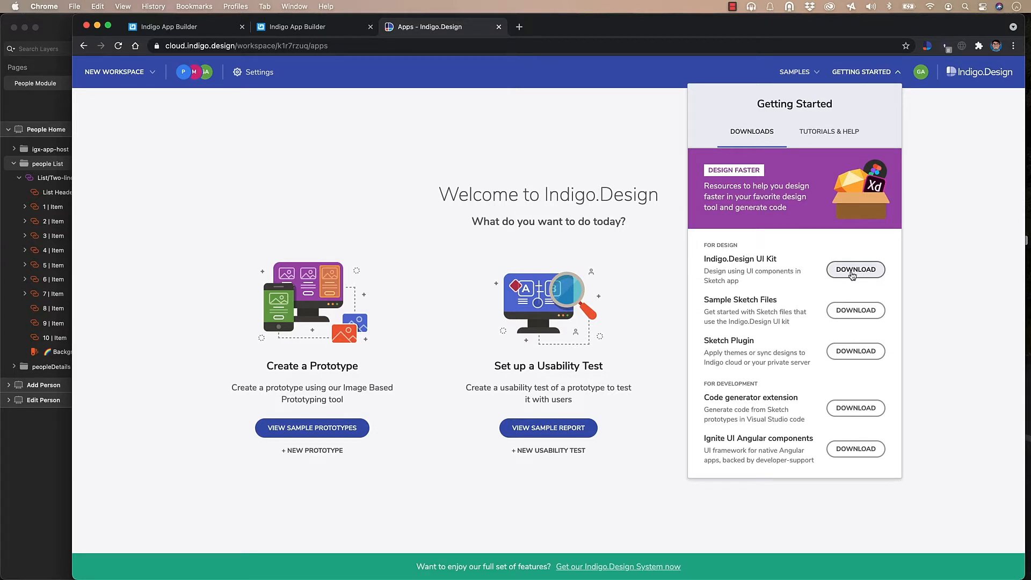
pyautogui.moveTo(268, 390)
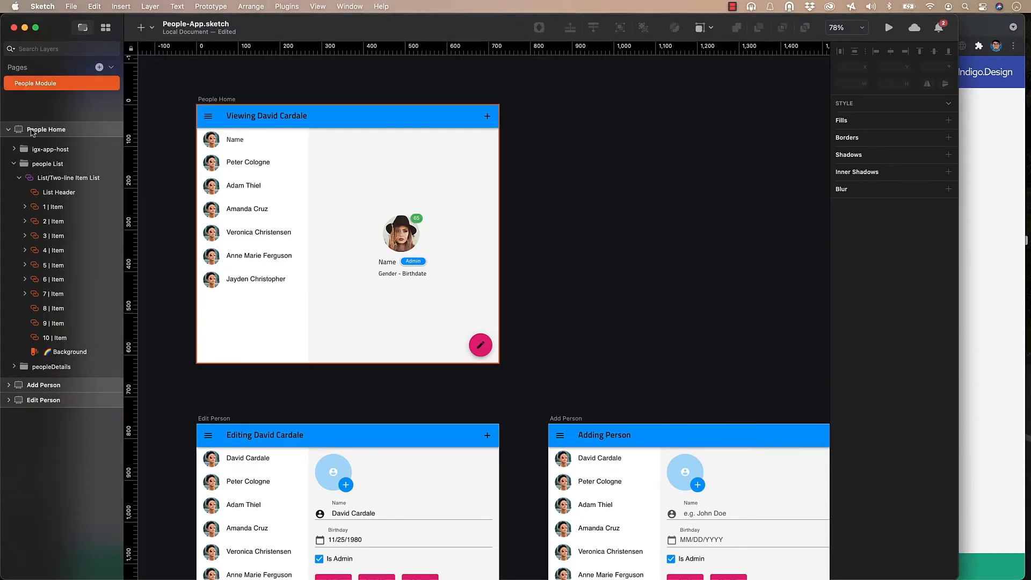
pyautogui.click(8, 129)
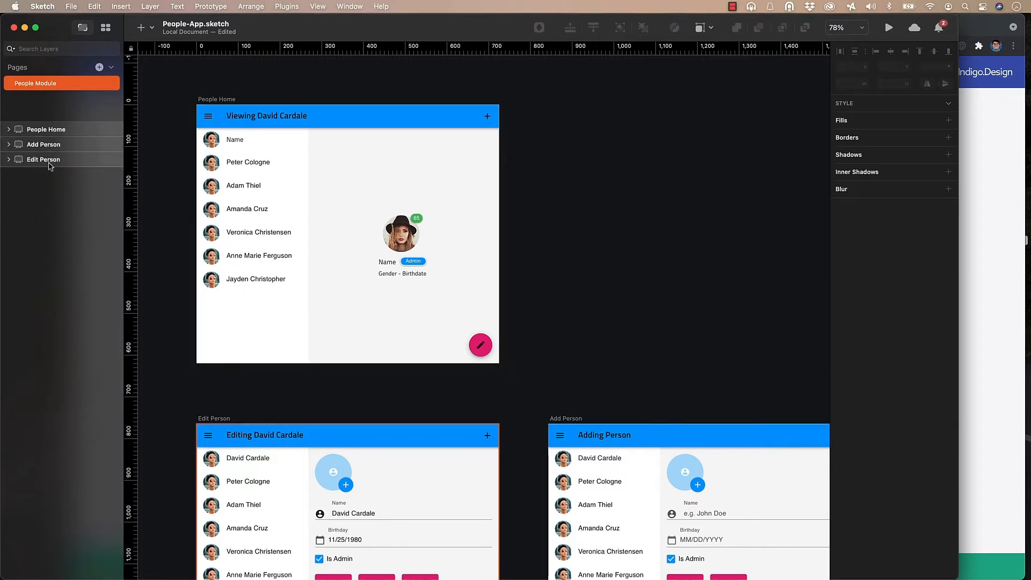
pyautogui.moveTo(43, 159)
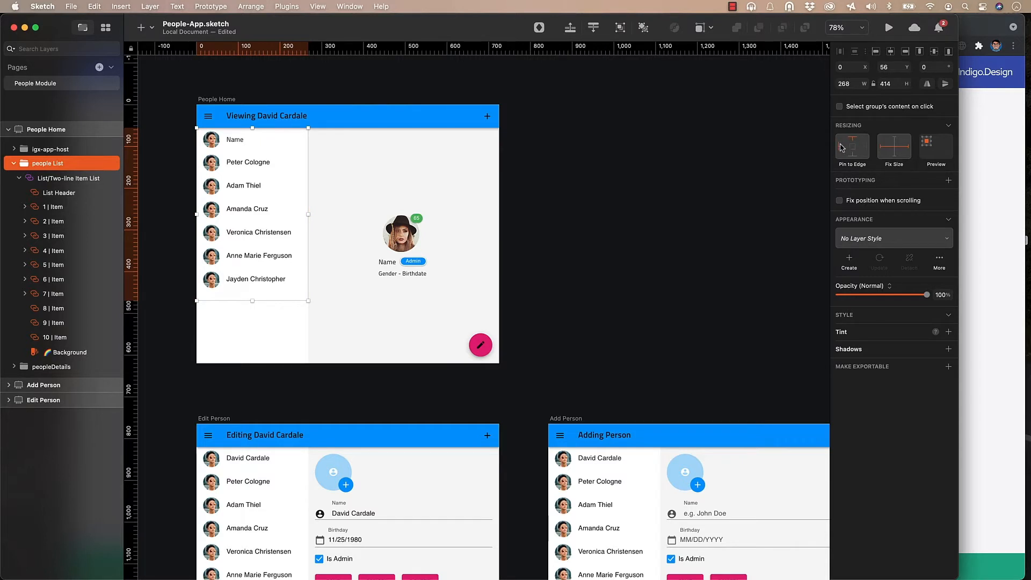
pyautogui.moveTo(885, 149)
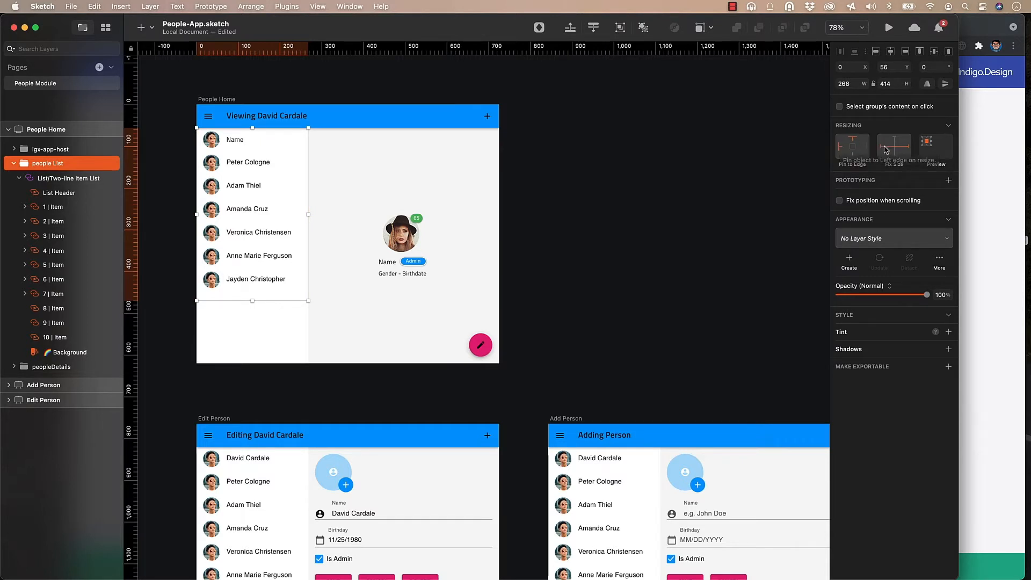
pyautogui.moveTo(894, 146)
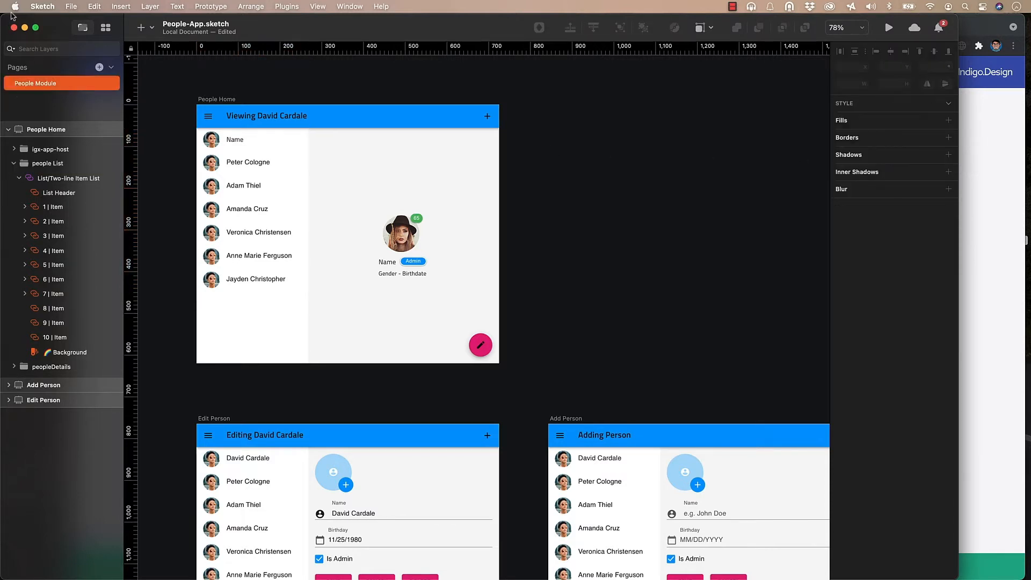
# Check the Indigo.Design library in Preferences > Libraries, then bring up the Insert list.
pyautogui.click(42, 7)
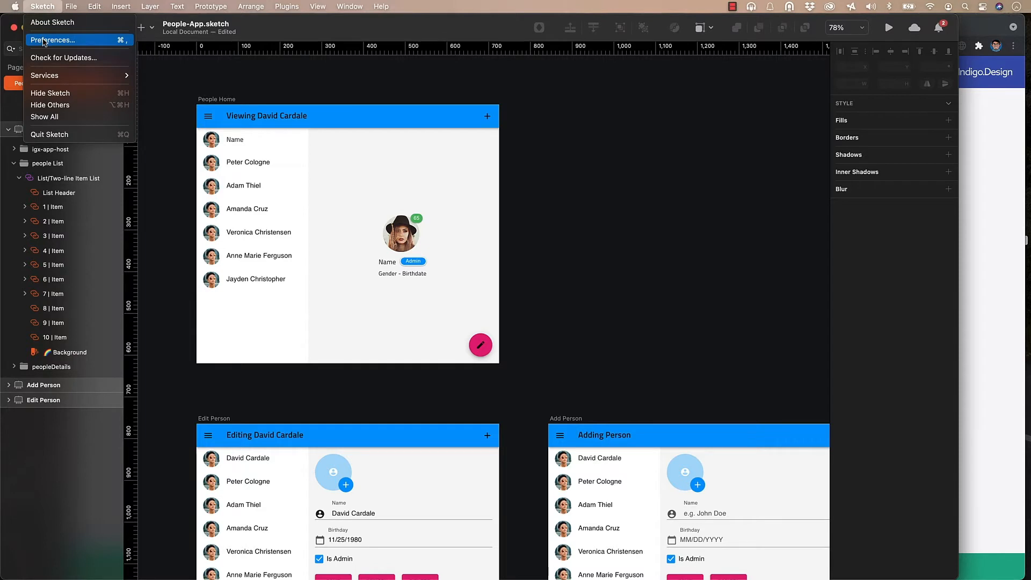
pyautogui.click(53, 39)
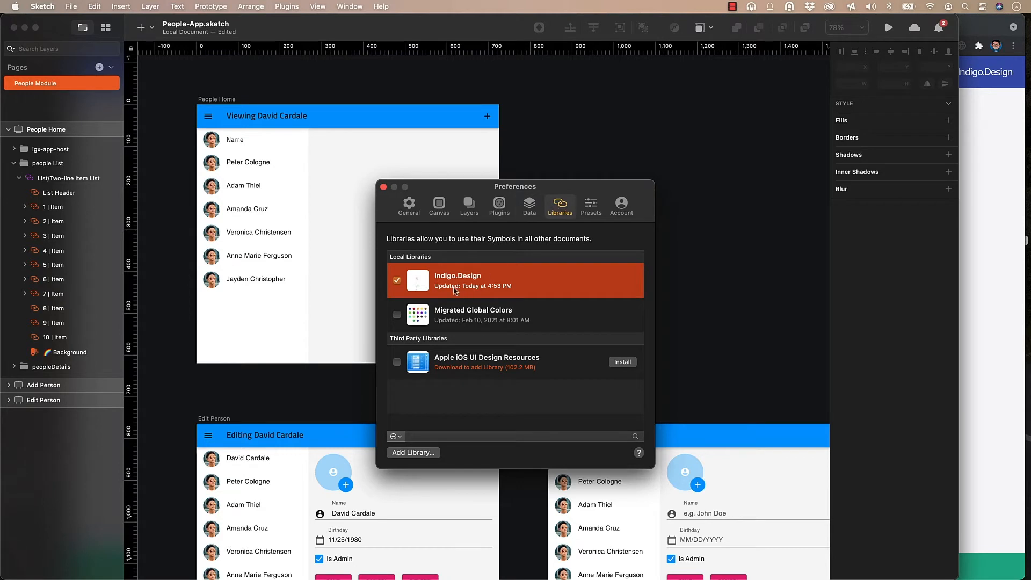
pyautogui.moveTo(454, 291)
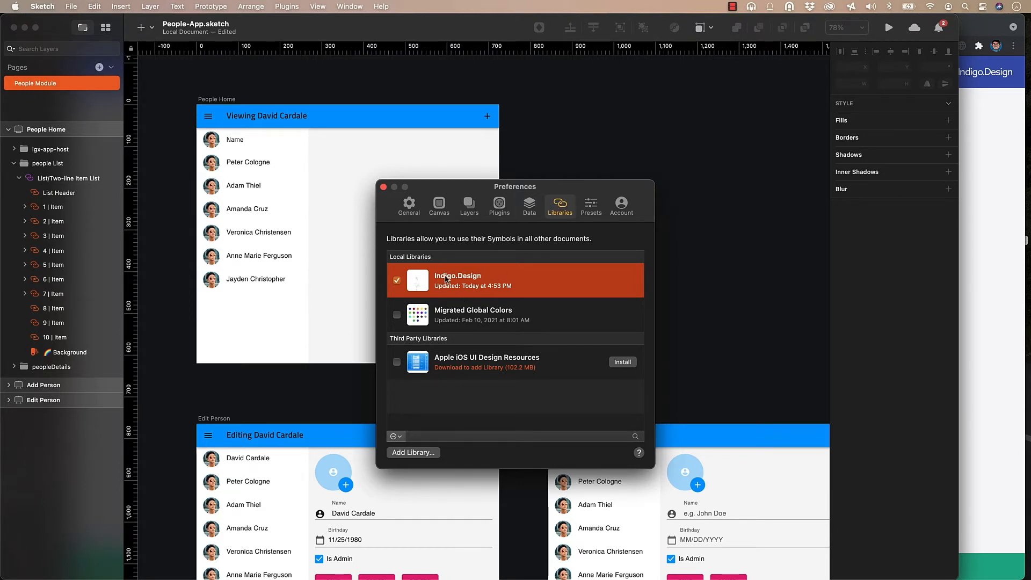
pyautogui.click(384, 187)
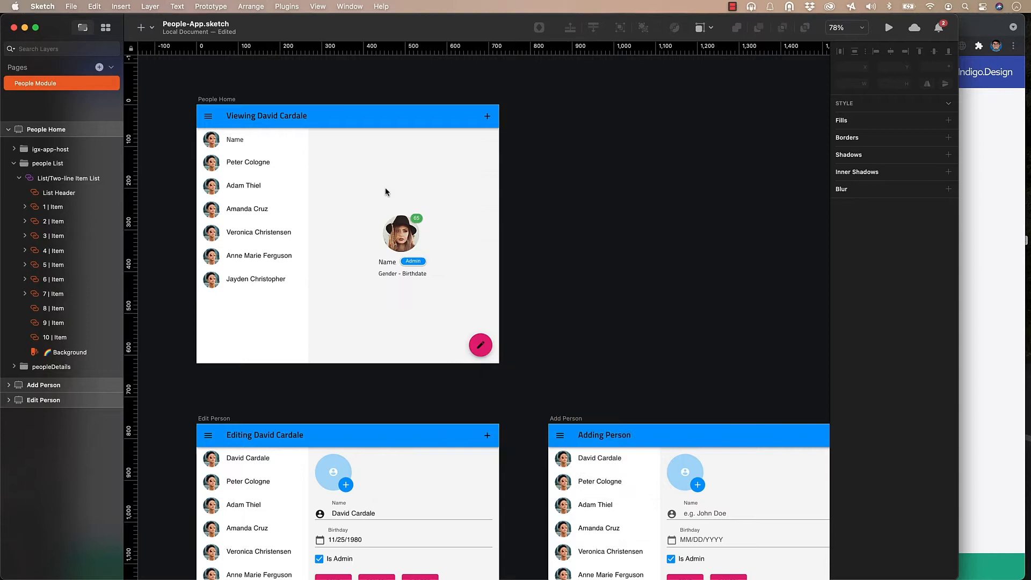
pyautogui.click(141, 27)
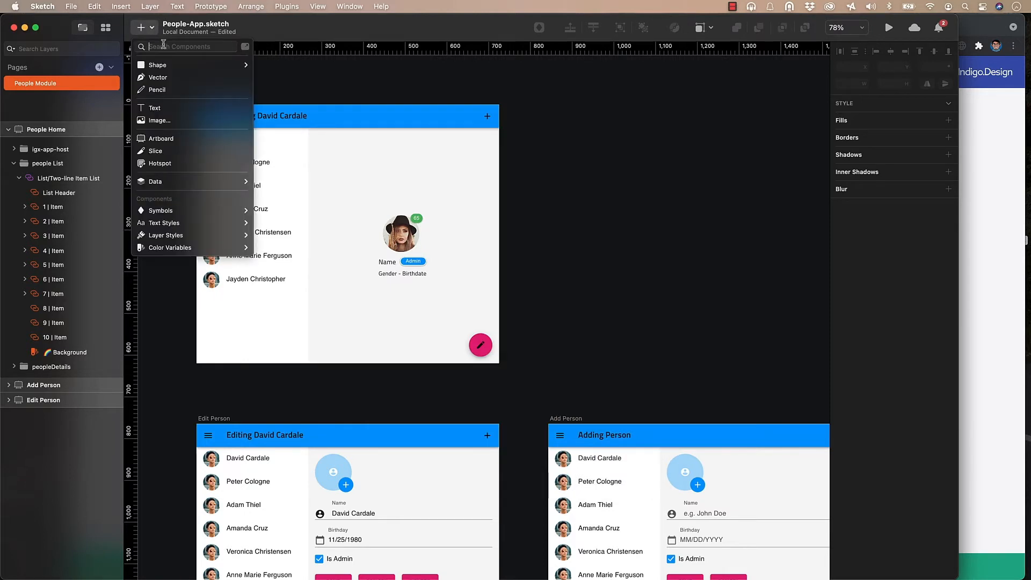
# Select the People Home artboard and bring up the Indigo.Design plugin commands.
pyautogui.click(160, 209)
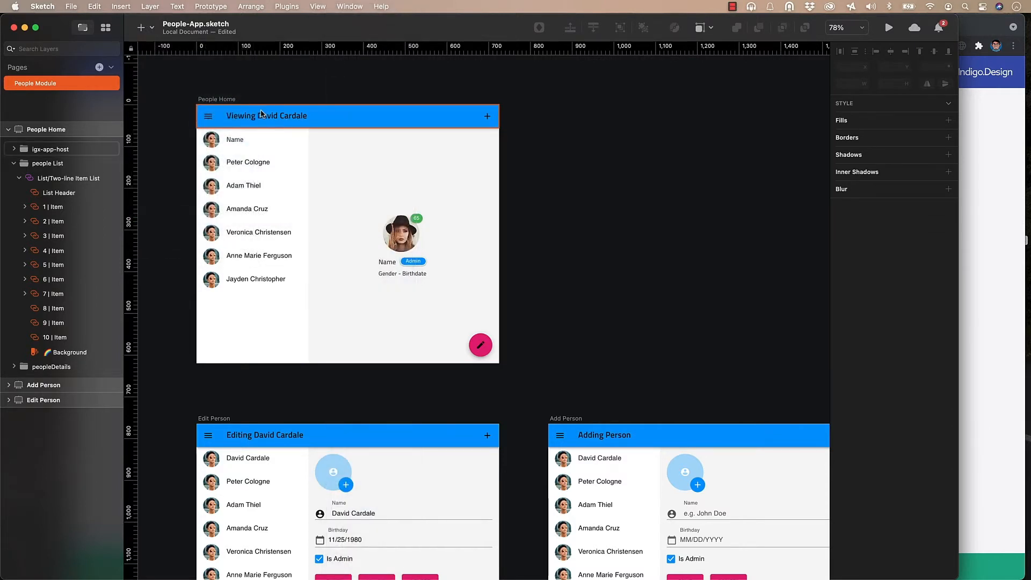
pyautogui.click(266, 116)
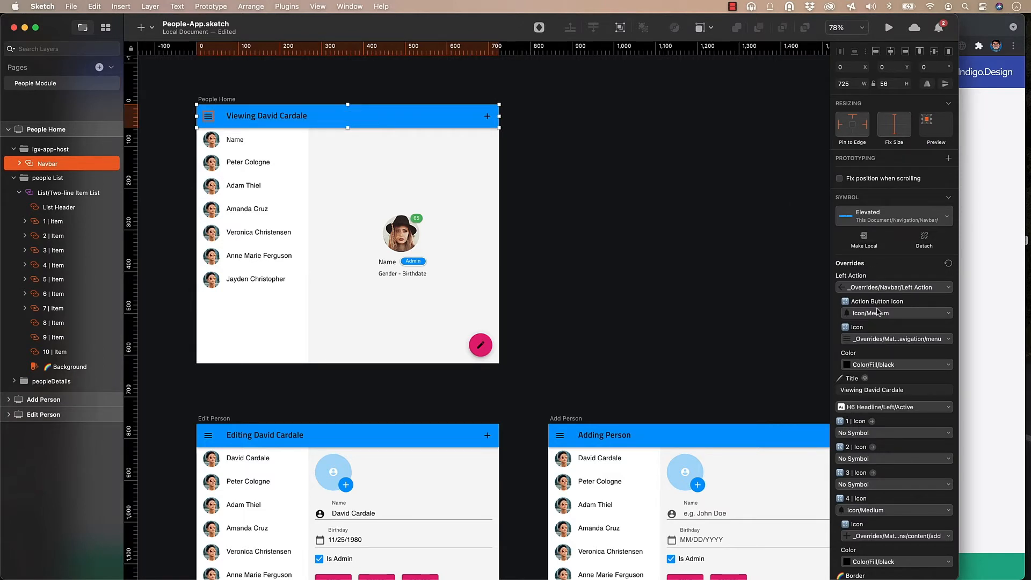
pyautogui.click(287, 7)
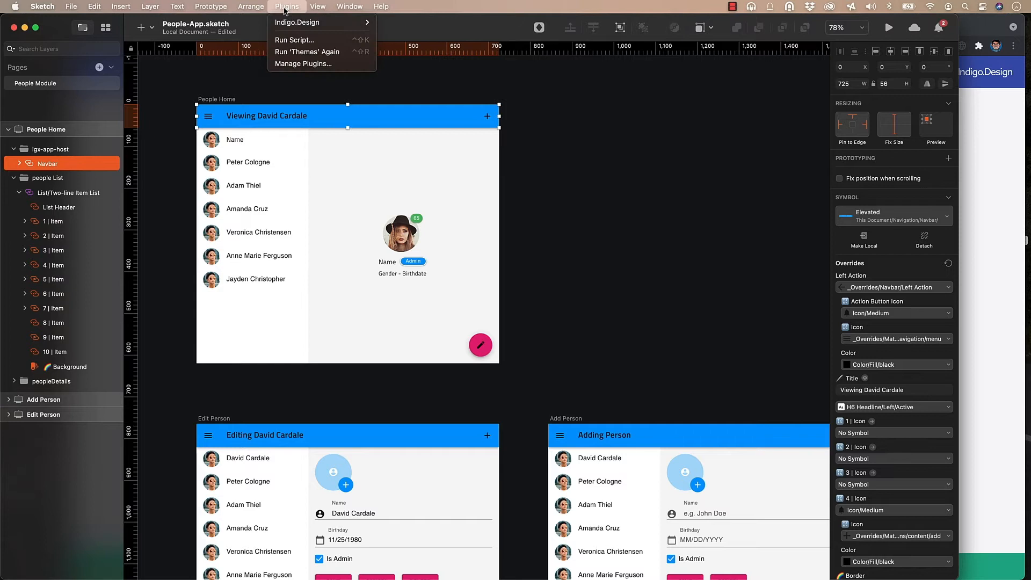
pyautogui.moveTo(297, 23)
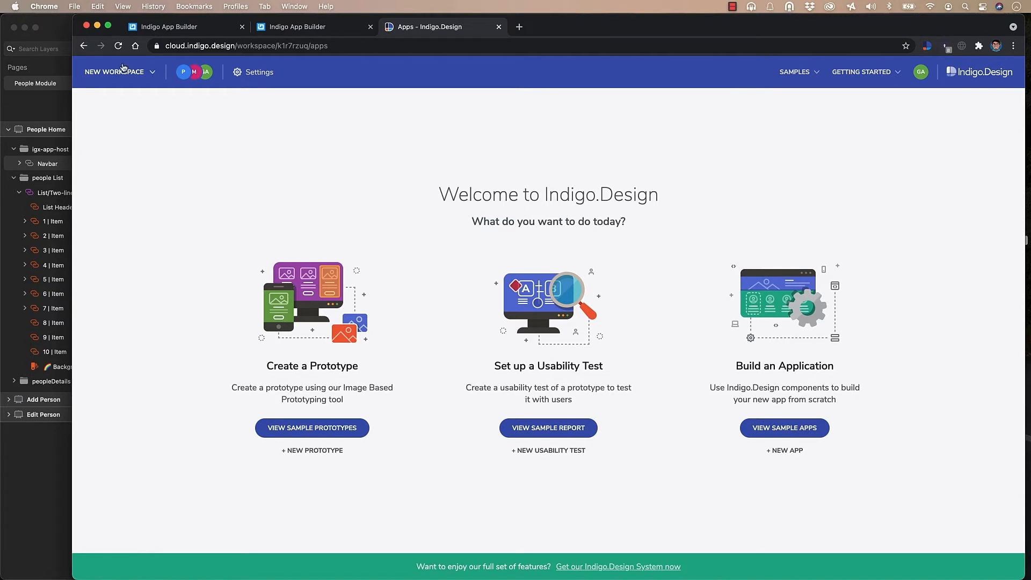
pyautogui.moveTo(727, 399)
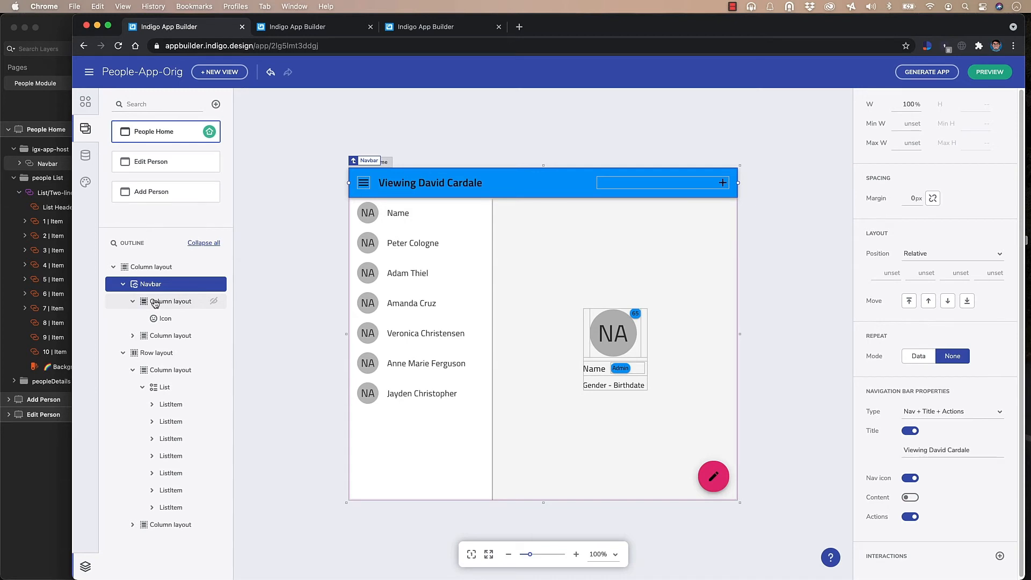
pyautogui.click(157, 353)
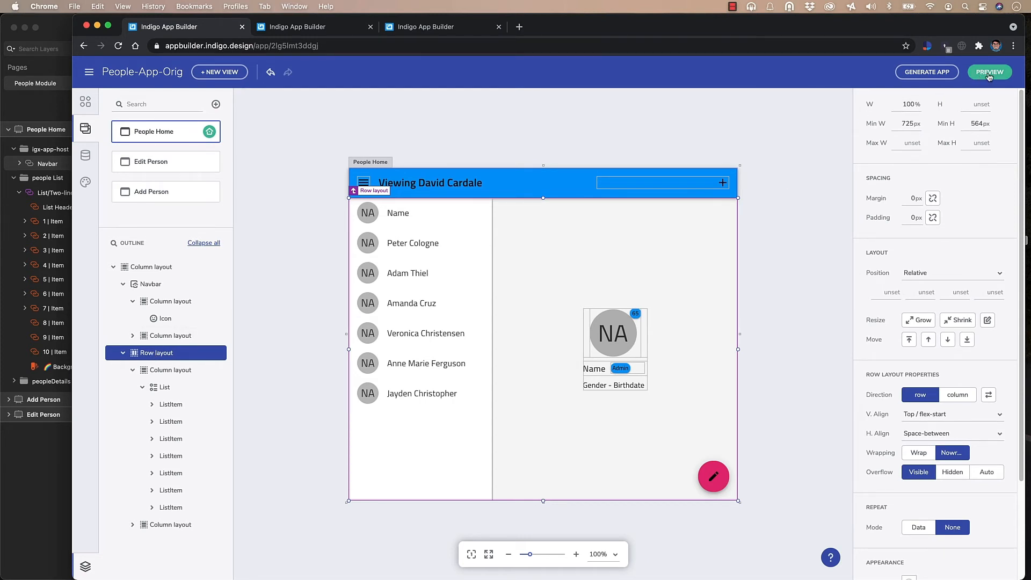
pyautogui.click(990, 72)
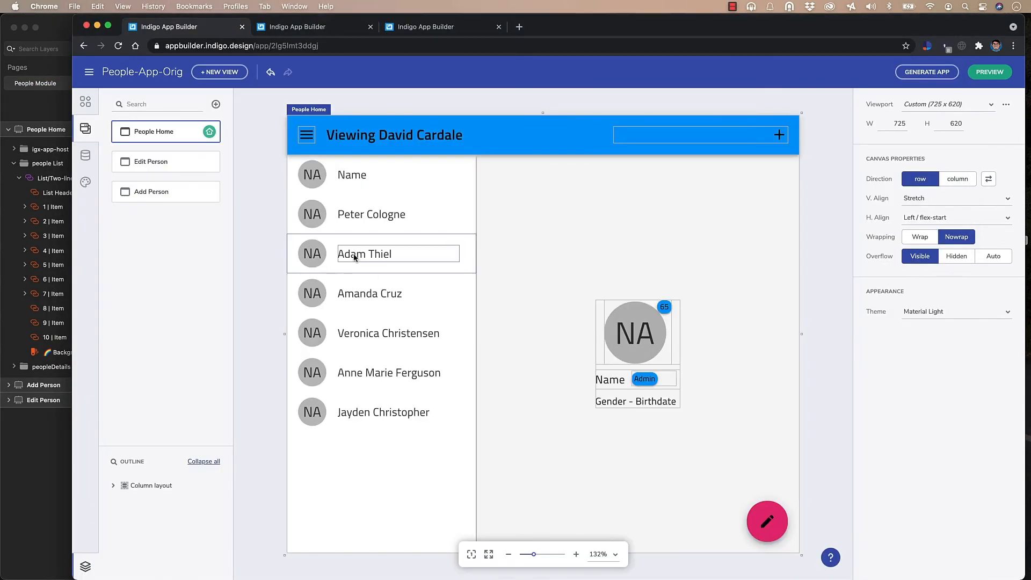
pyautogui.click(151, 161)
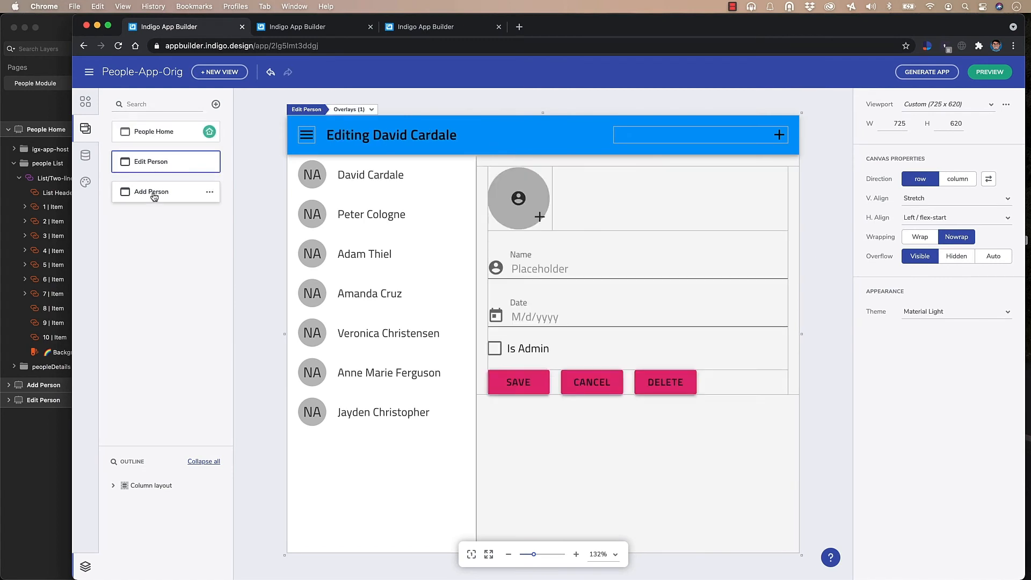
pyautogui.click(153, 131)
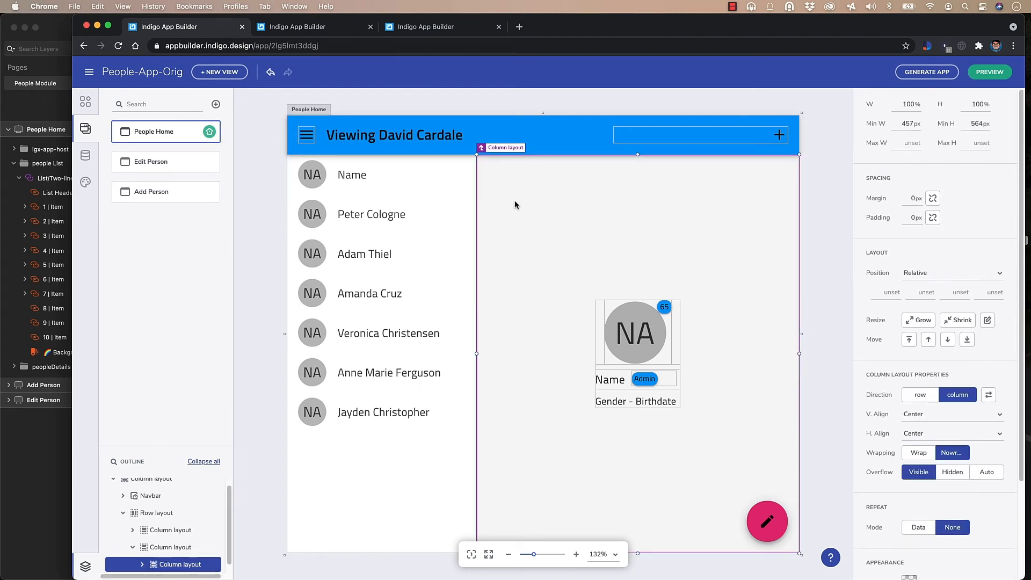
pyautogui.moveTo(251, 120)
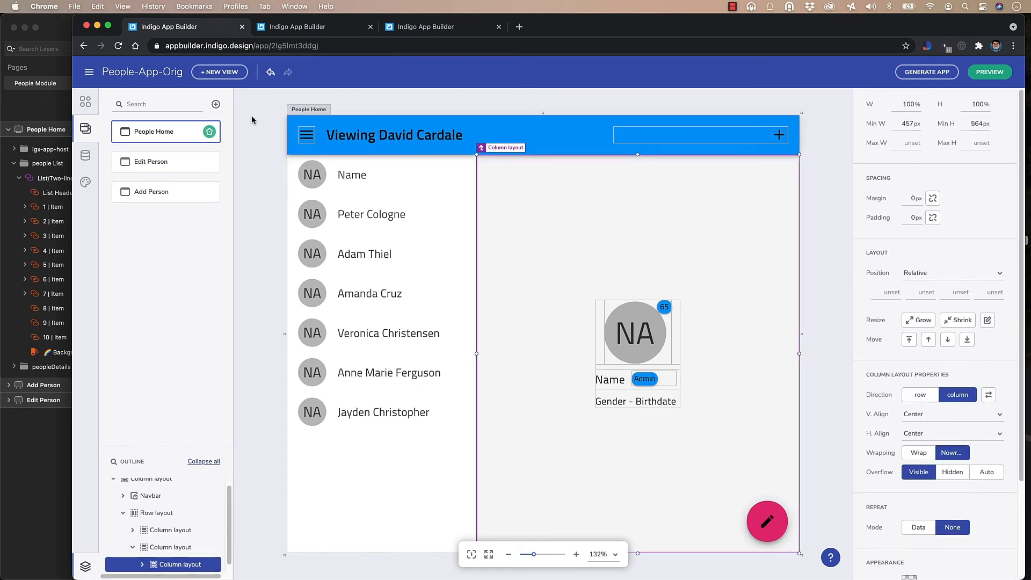
pyautogui.click(153, 131)
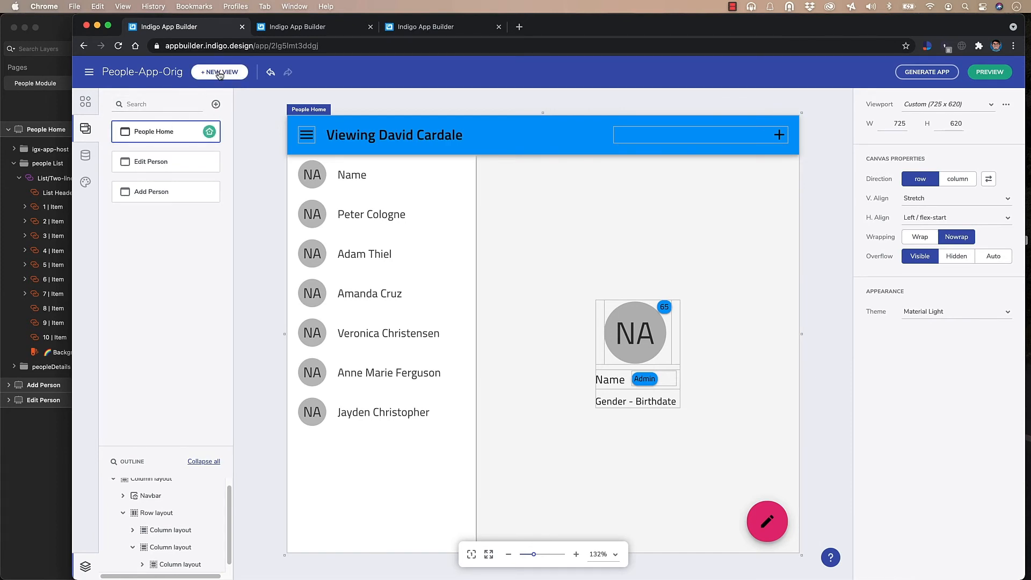
# Add child views under People Home and bring up the People Home view.
pyautogui.click(219, 72)
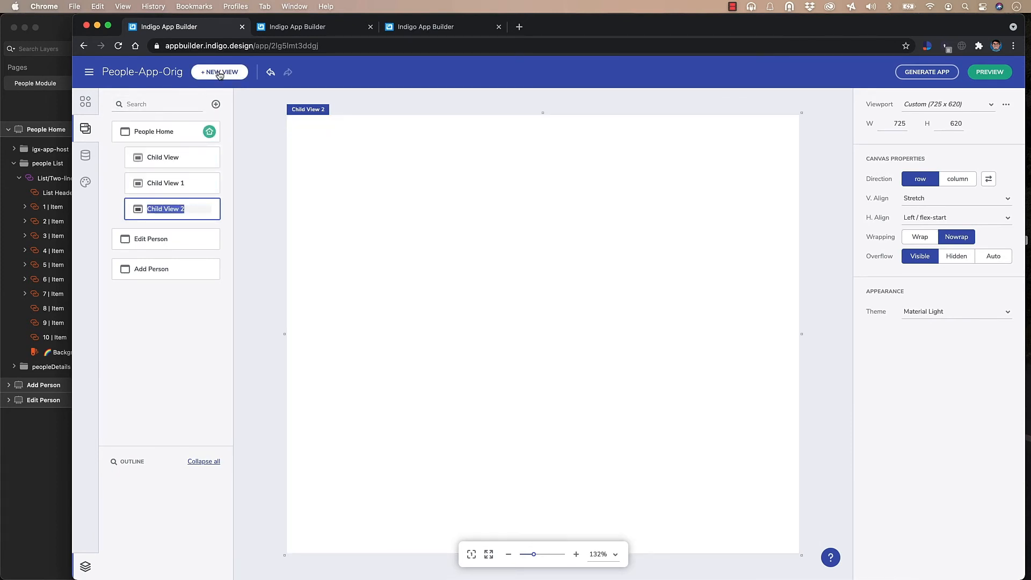
pyautogui.click(162, 157)
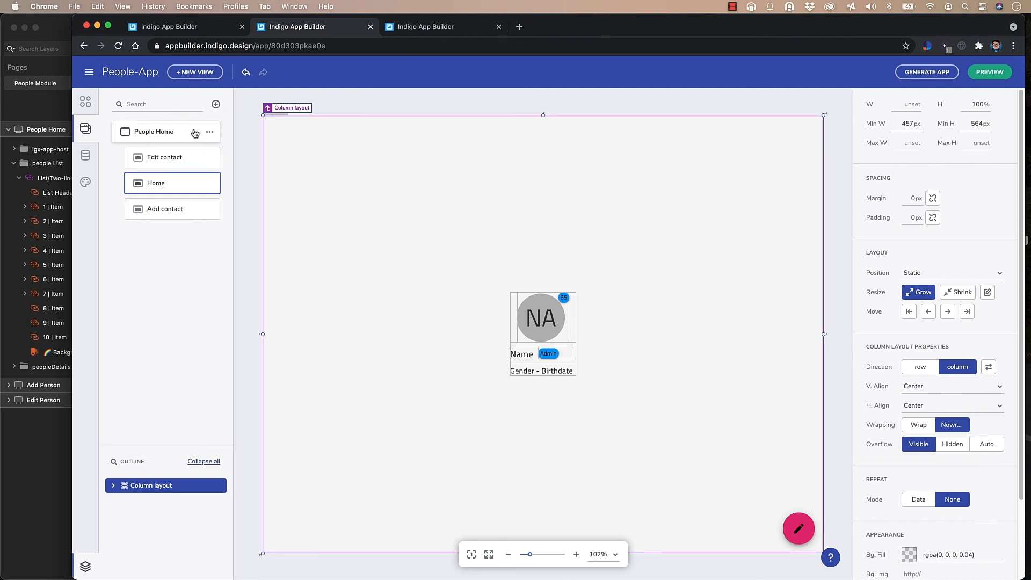
pyautogui.click(152, 131)
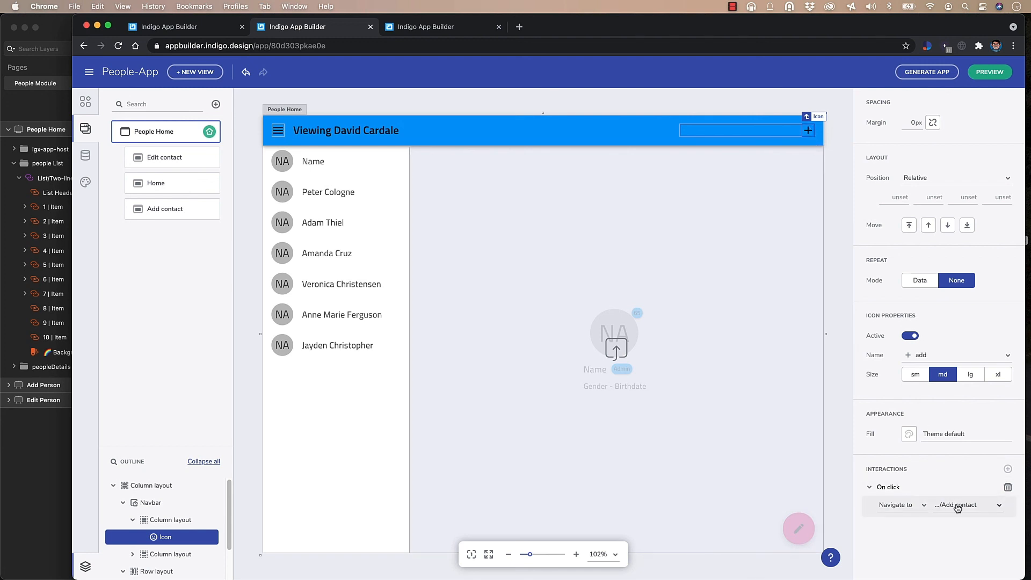
# Preview People Home with Code View on and navigate to the Edit contact screen.
pyautogui.click(967, 505)
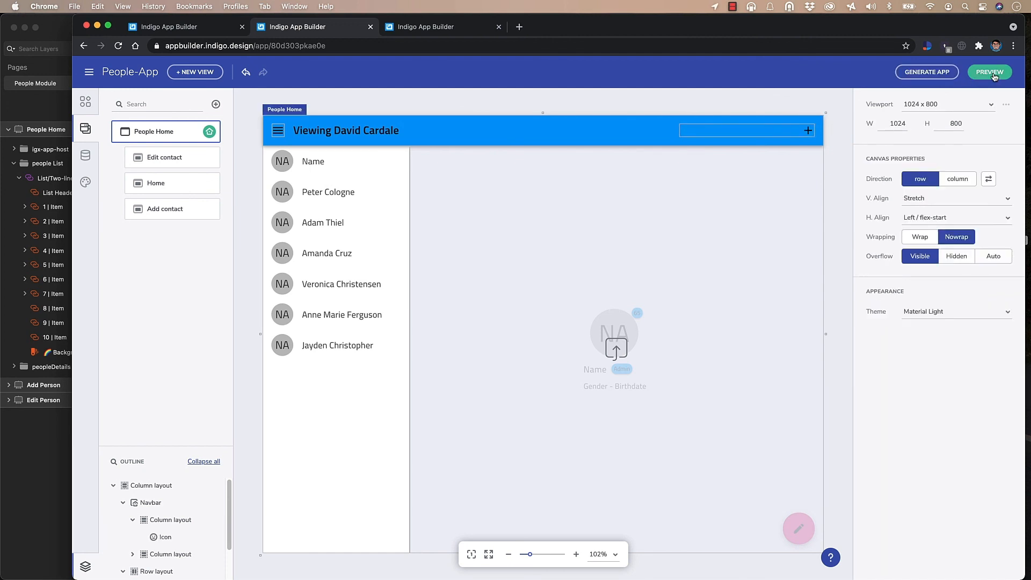
pyautogui.click(989, 71)
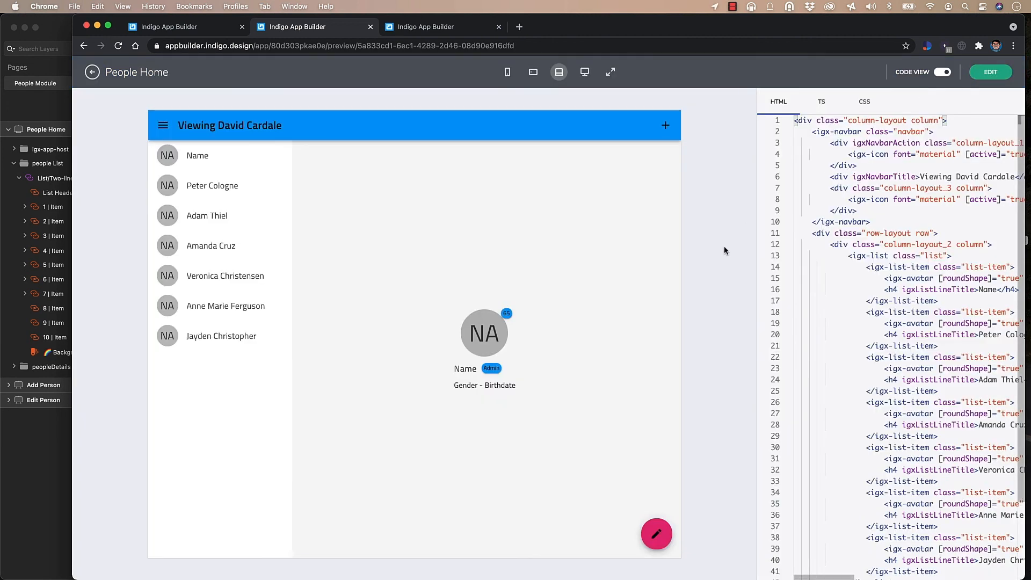
pyautogui.click(655, 534)
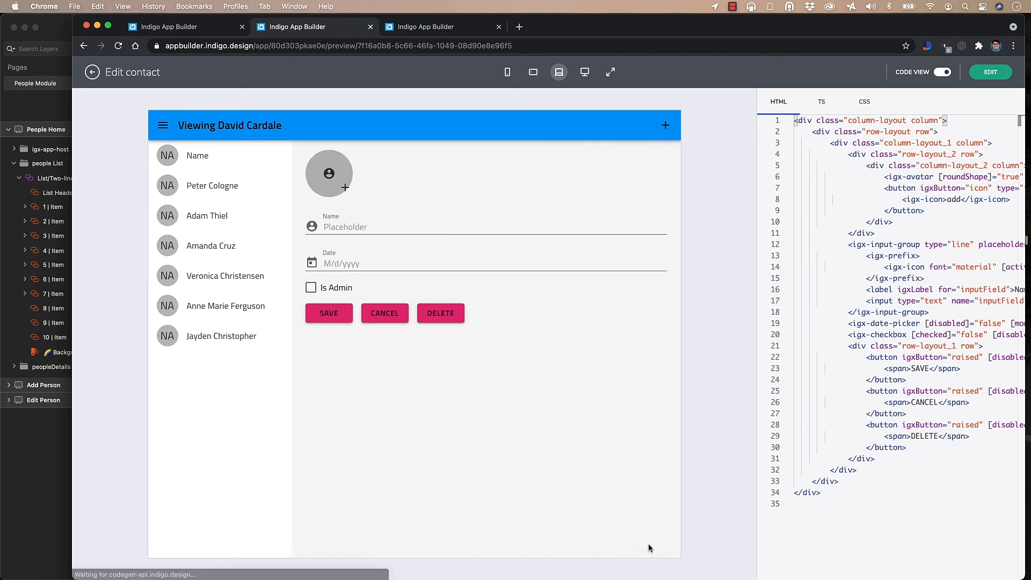